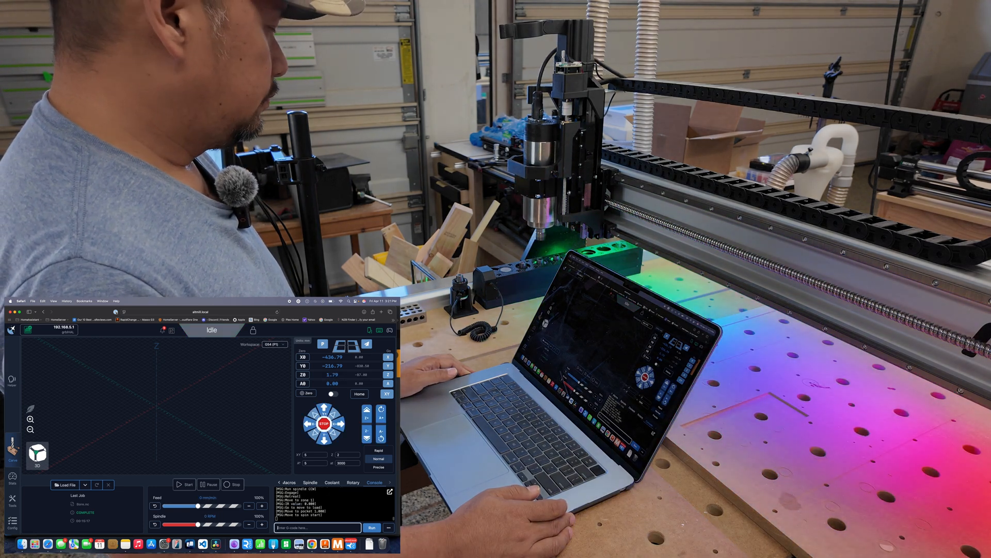
Jog the spindle off the tool setter toward the far end of the bed.
click(187, 484)
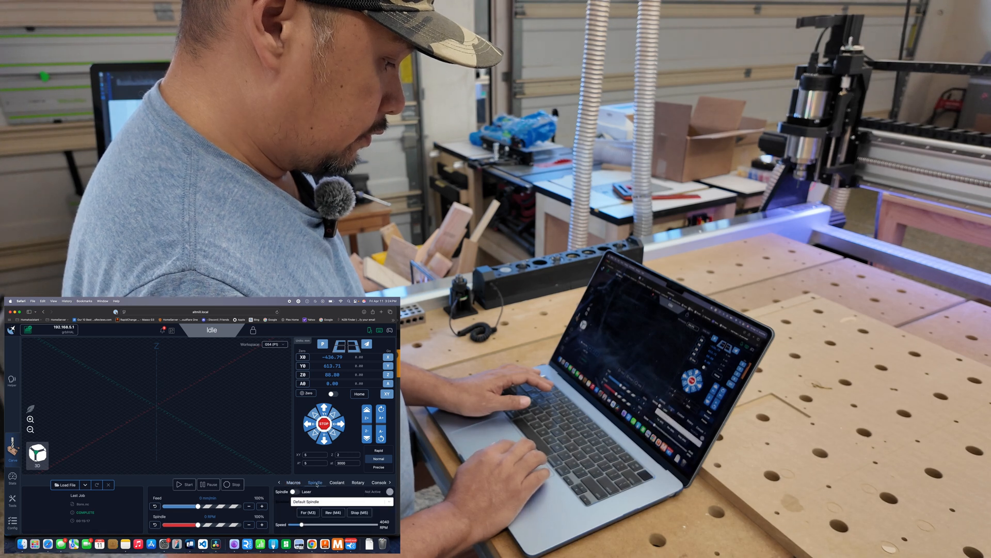
Show the console and send the RapidChange ATC settings query to the controller.
click(374, 482)
text(g0 z)
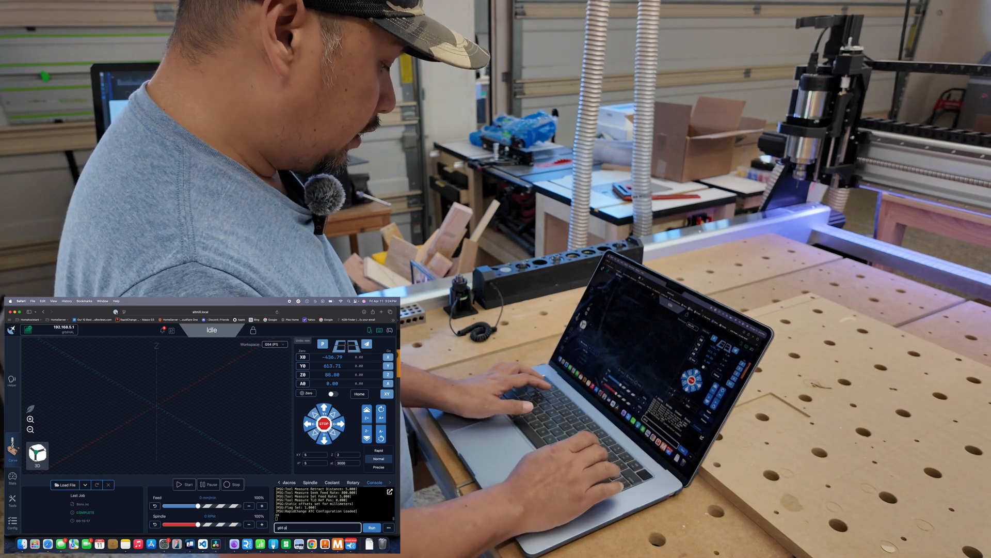
click(186, 484)
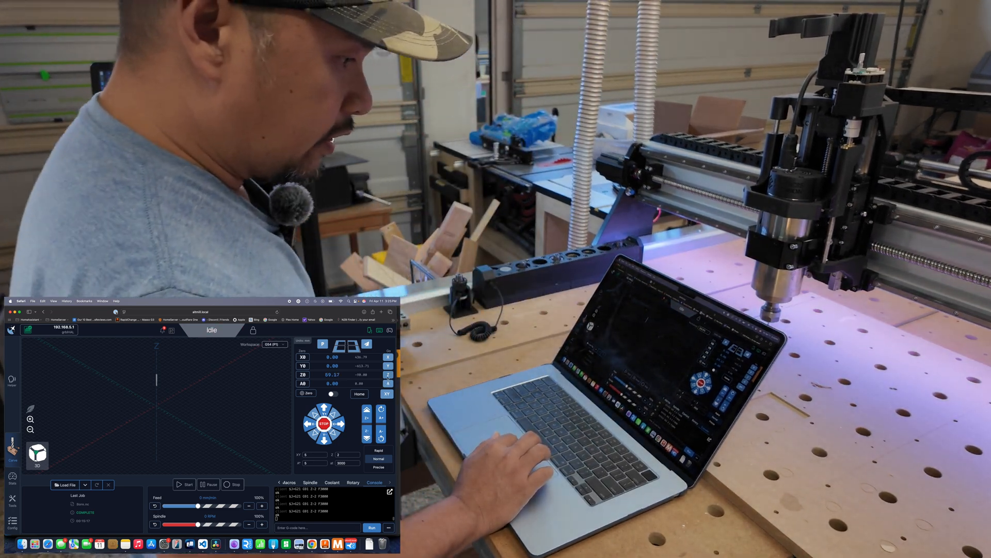
Step the spindle down another 2 mm toward the spoilboard at X0 Y0.
click(187, 483)
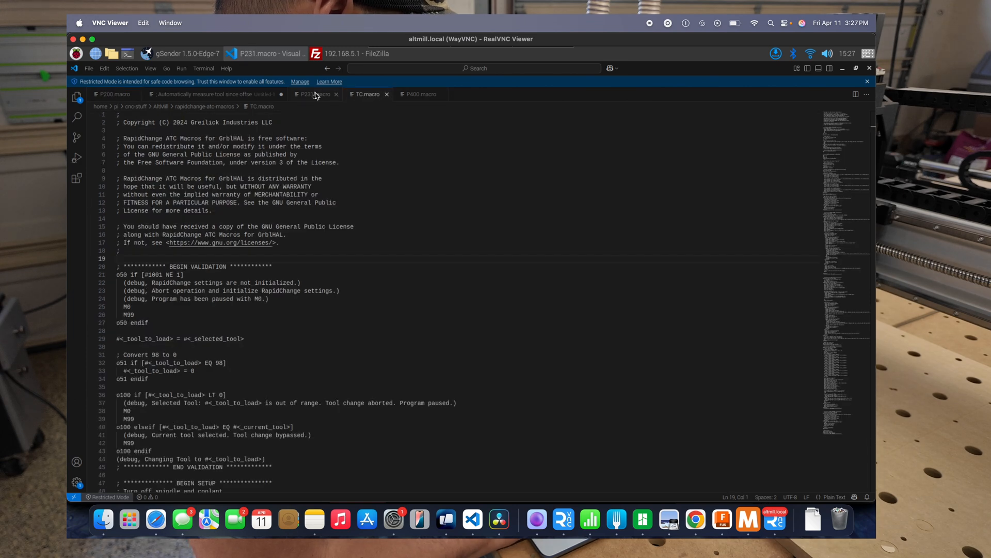
Review the tool-measure snippet and the P231 tool-measure macro for reference.
click(314, 94)
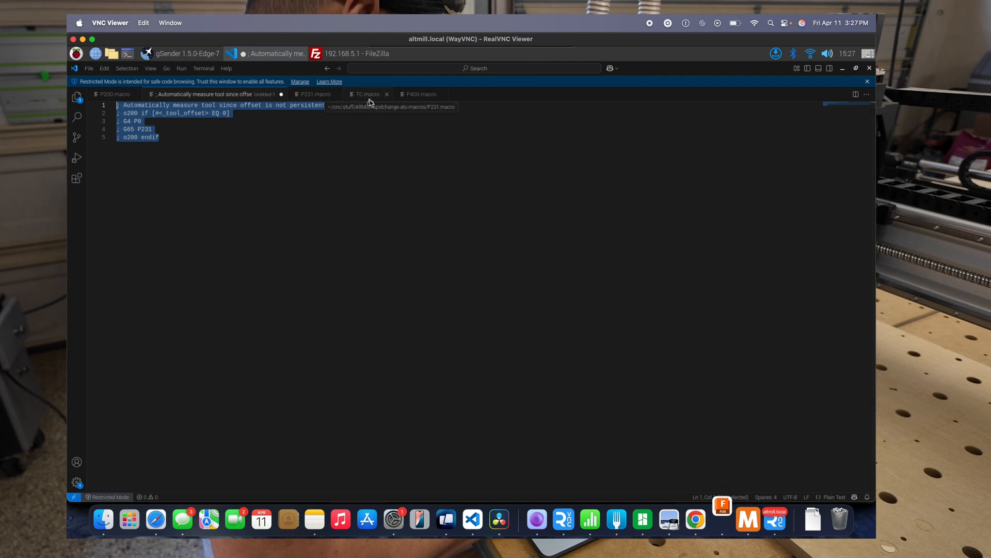
click(314, 94)
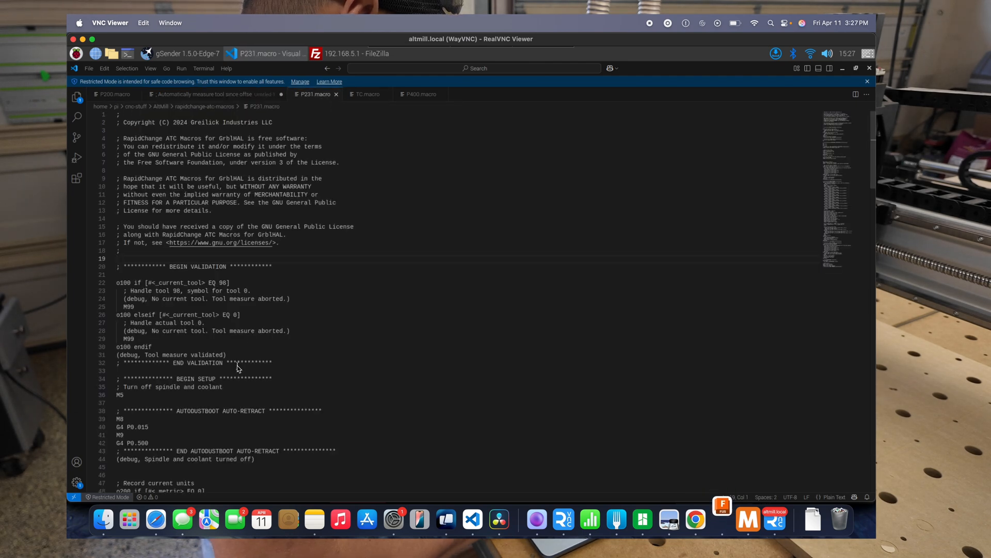
scroll(down, 3)
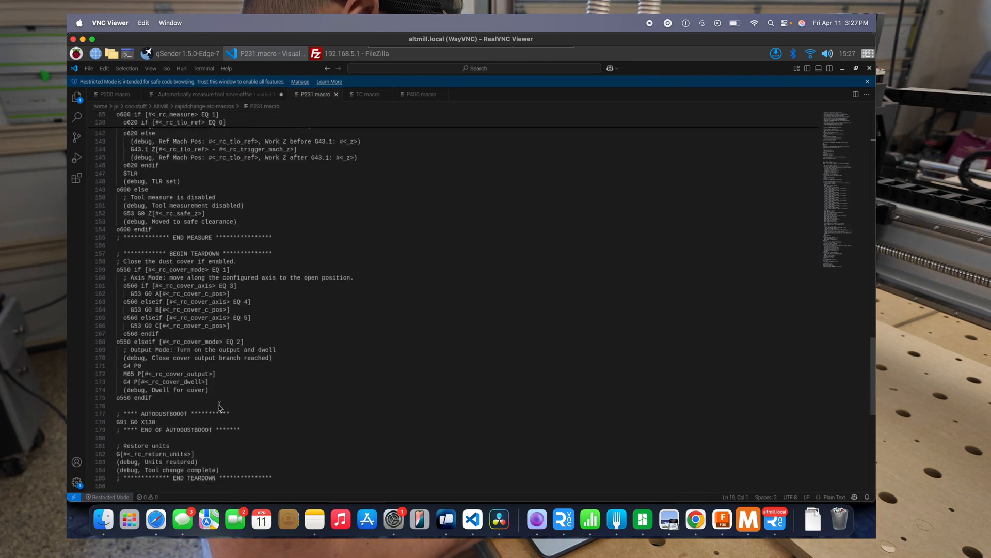
scroll(down, 3)
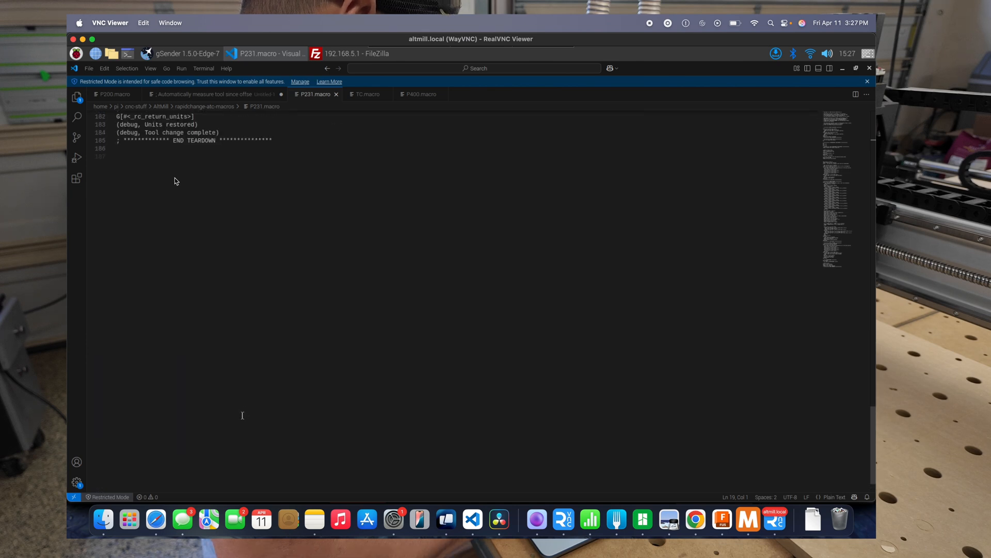
Append the o200 if tool_offset EQ 0 / G65 P231 / endif block to P200.macro and save.
click(115, 94)
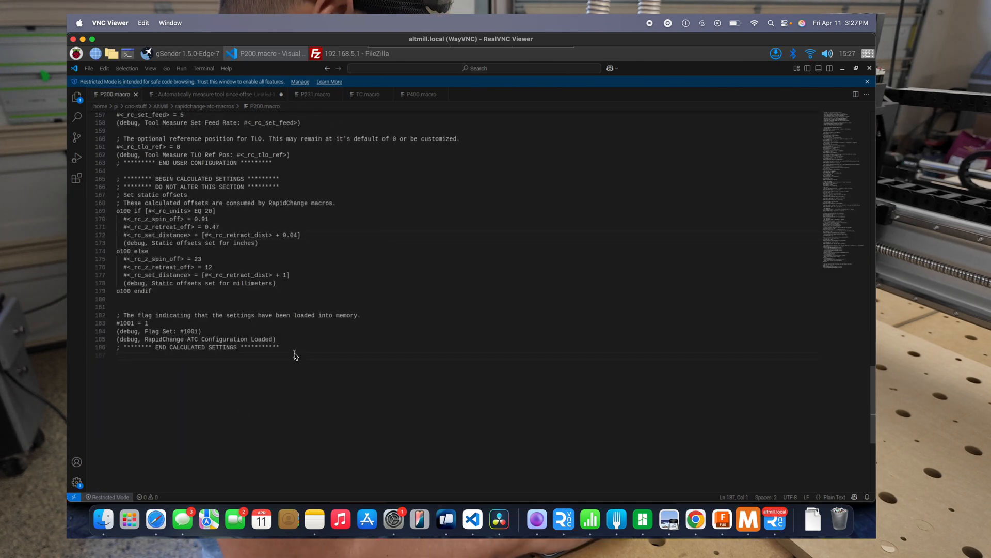
key(enter)
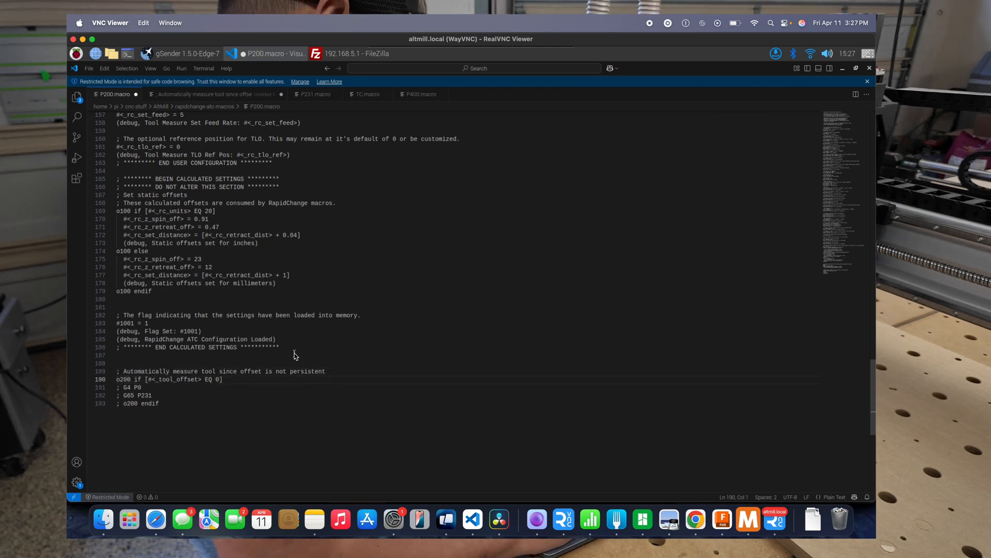
double_click(128, 388)
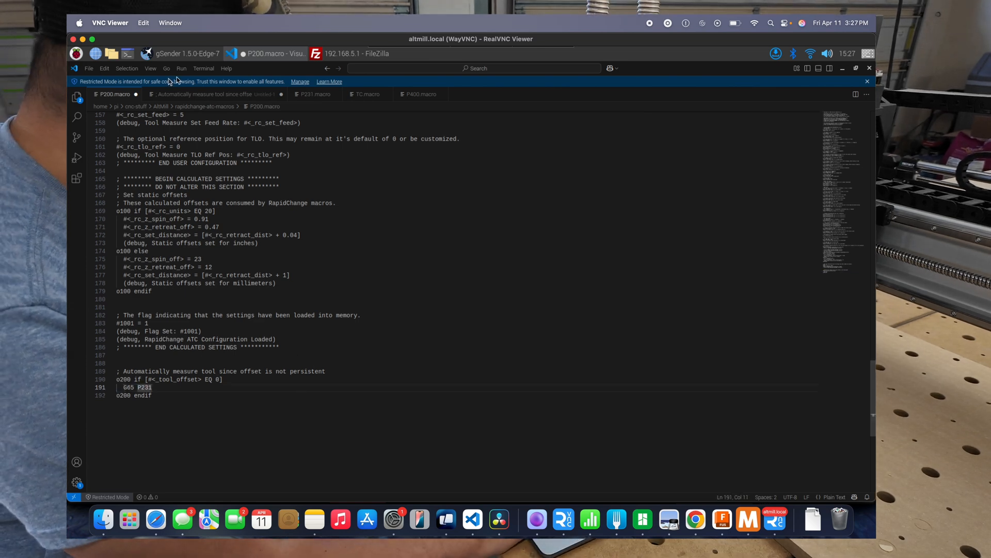
click(88, 68)
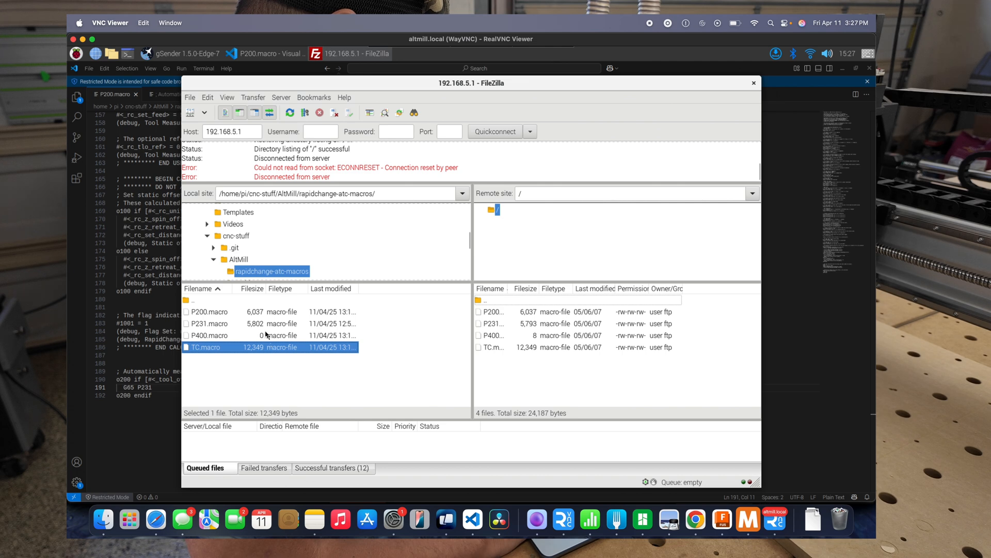
Upload P200.macro to the remote macros folder, overwriting the existing file.
click(209, 311)
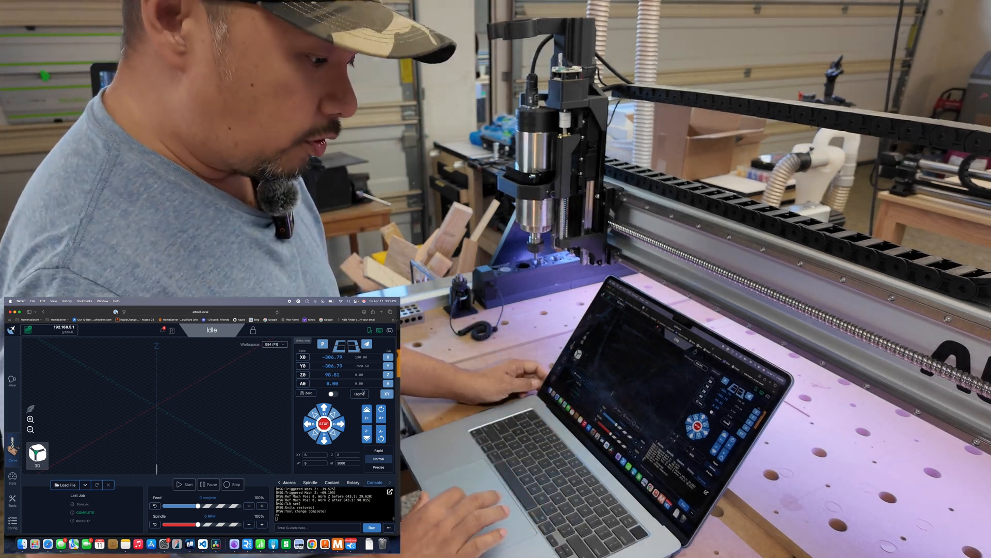
Home the machine to run the updated startup macro.
click(361, 393)
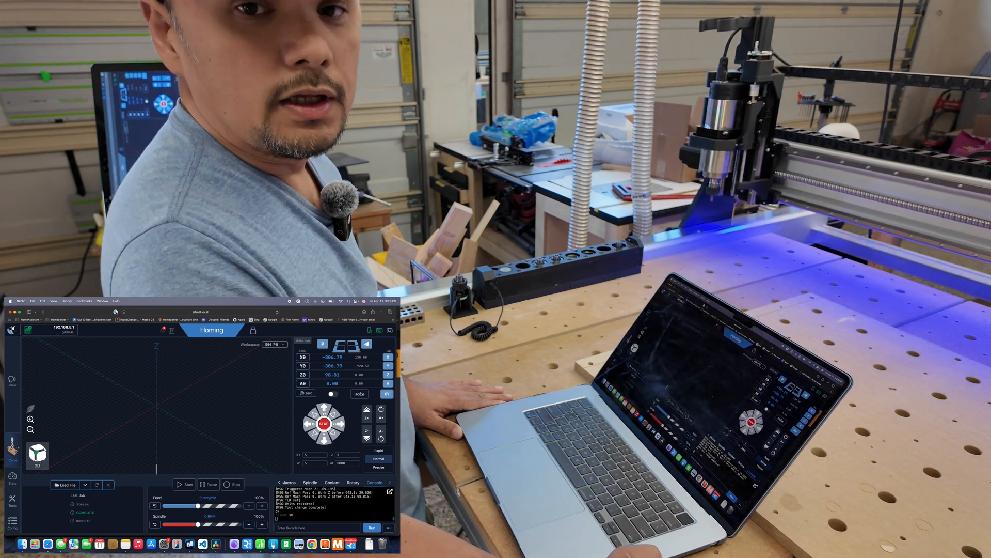